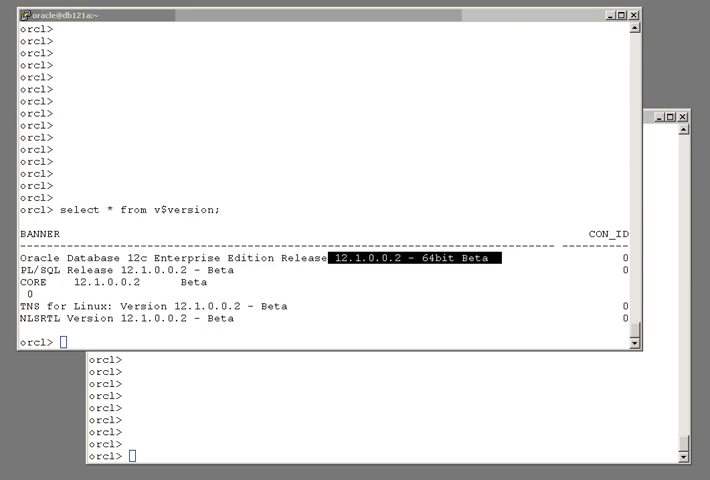
Create the dept table (id number, dname varchar2(10)) and the dept_seq sequence.
{"action": "type", "text": "CREATE TABLE dept (id number,dname varchar2(10));"}
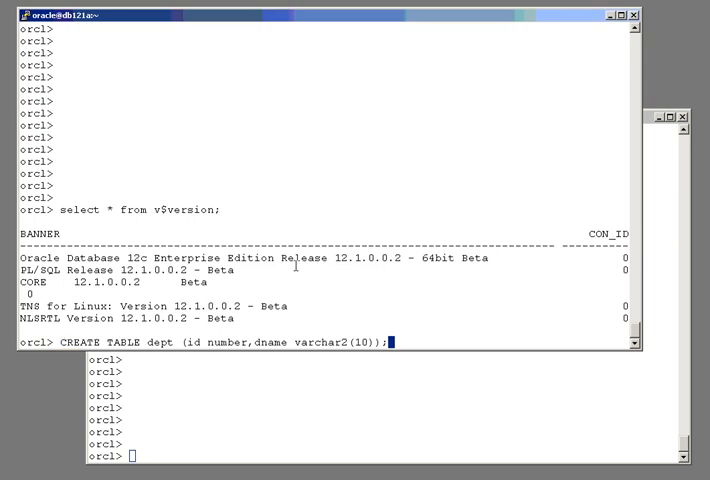
{"action": "key", "text": "Return"}
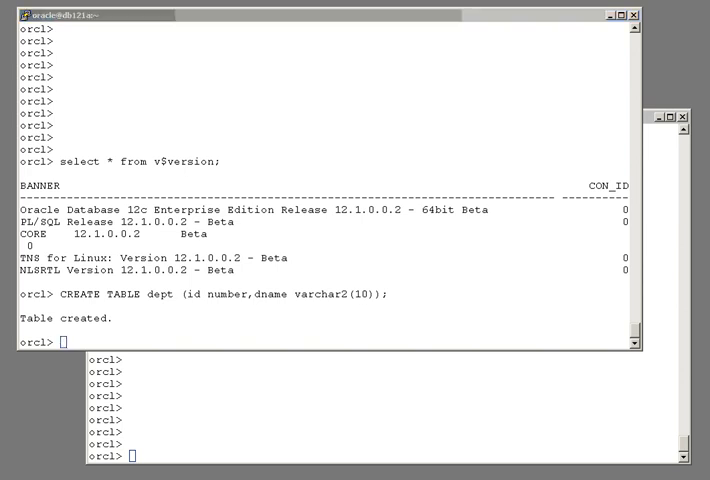
{"action": "type", "text": "CREATE SEQUENCE dept_seq;"}
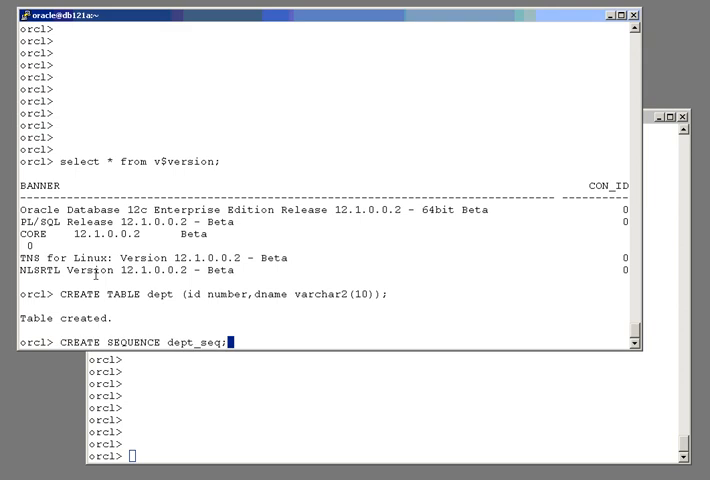
{"action": "key", "text": "Return"}
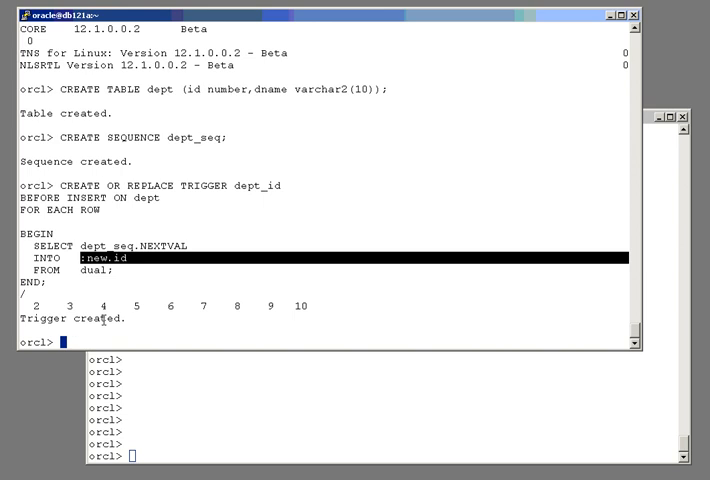
{"action": "mouse_move", "coordinate": [536, 222]}
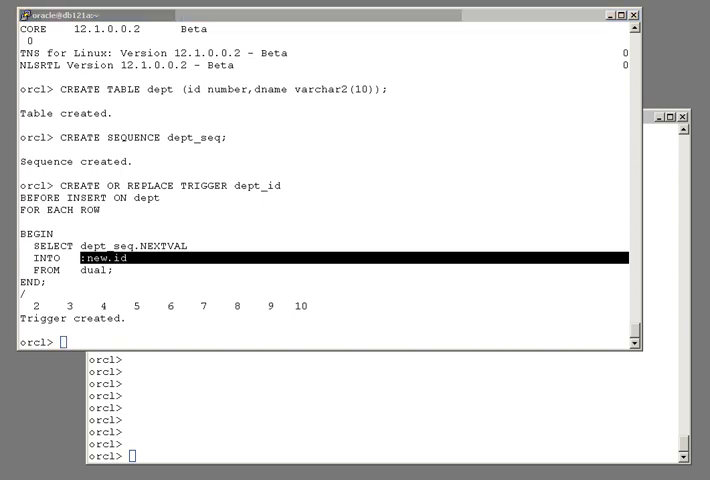
Insert departments 'tech' and 'sales' into dept and list its rows.
{"action": "type", "text": "insert into dept(dname) values('tech');"}
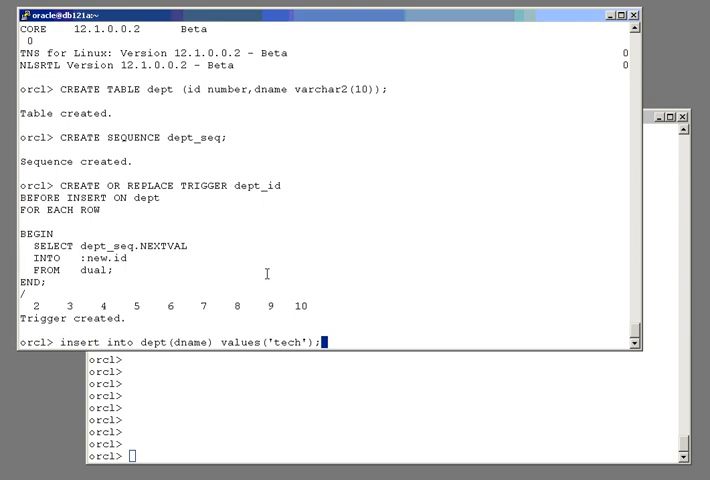
{"action": "key", "text": "Return"}
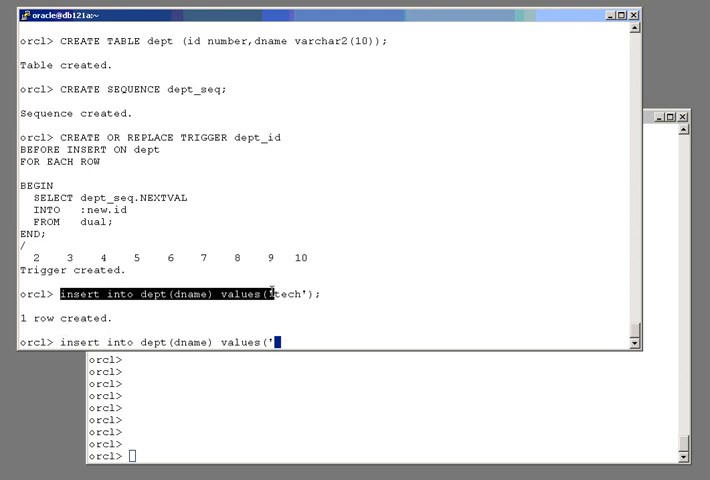
{"action": "type", "text": "sales"}
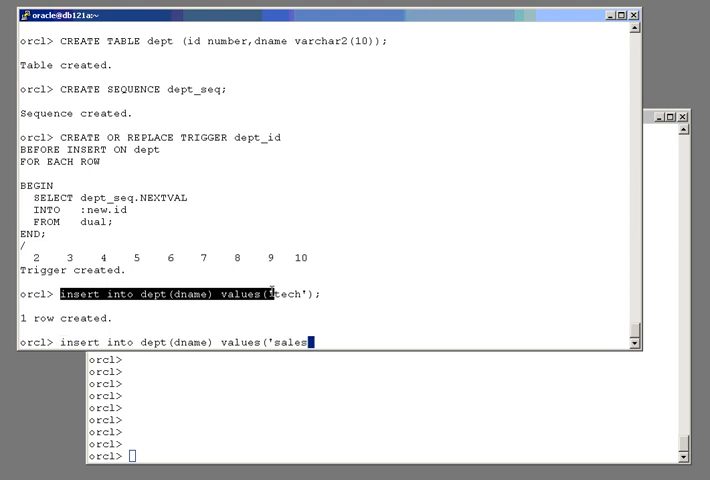
{"action": "type", "text": "');"}
{"action": "type", "text": "sele"}
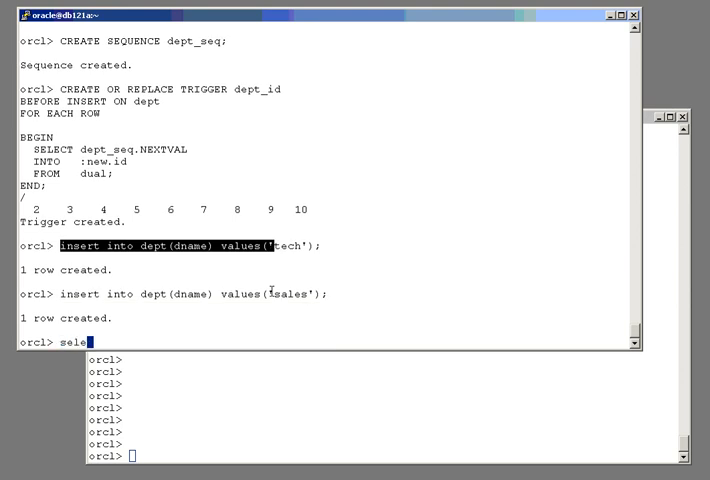
{"action": "type", "text": "ct * from de"}
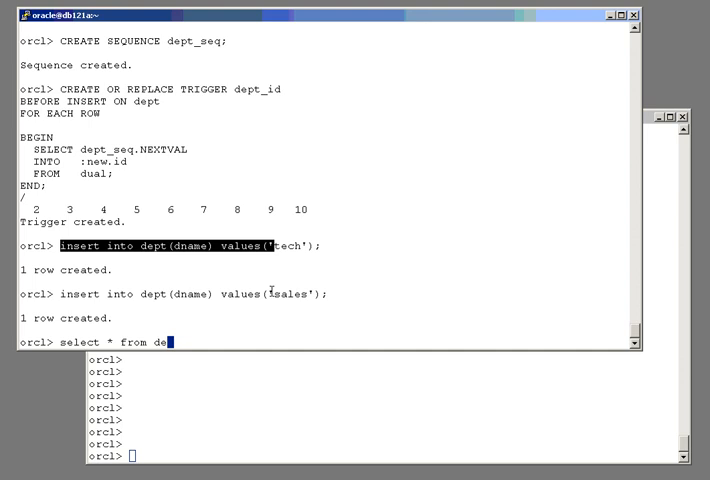
{"action": "key", "text": "Return"}
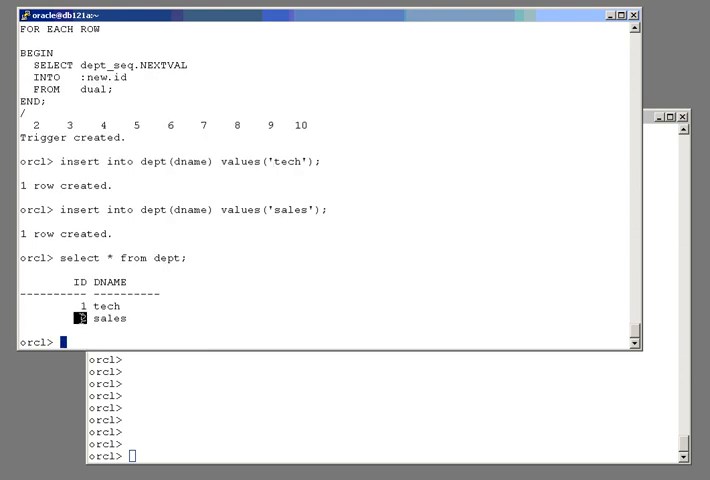
{"action": "mouse_move", "coordinate": [190, 391]}
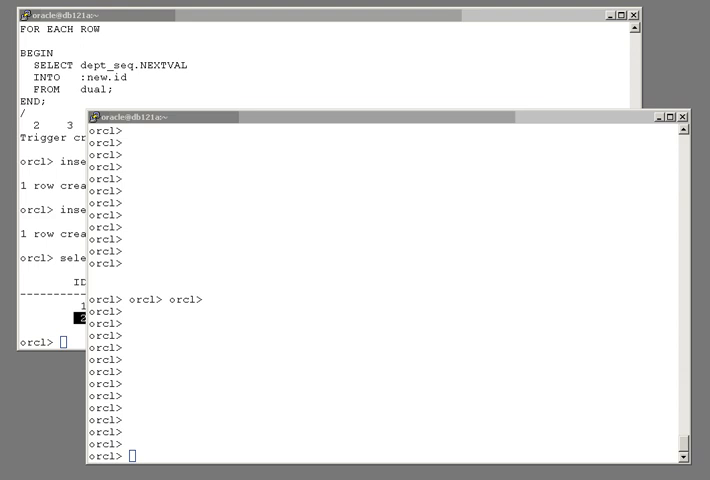
Create t1 with an identity id and a varchar2(10) c1, then insert 'first' and 'second'.
{"action": "type", "text": "create table t1(id number generated as identity,c1 varchar2(10));"}
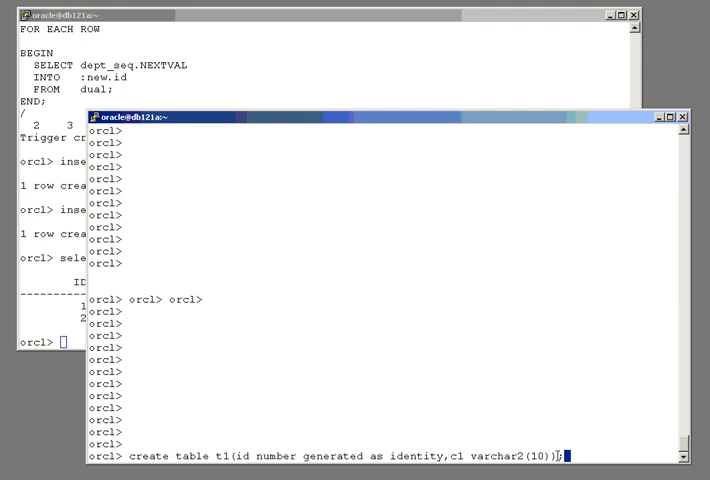
{"action": "key", "text": "Return"}
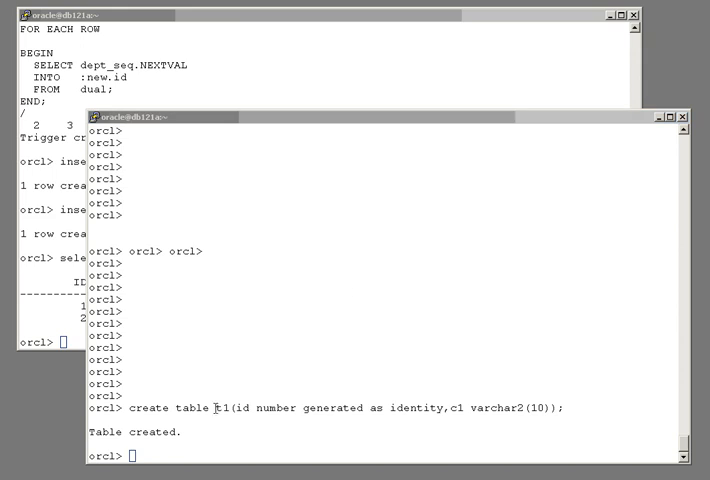
{"action": "type", "text": "insert into t1(c1) values ('first');"}
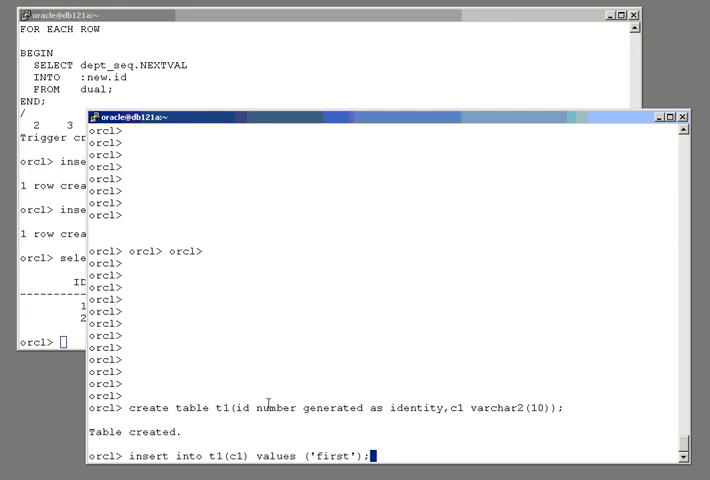
{"action": "key", "text": "Return"}
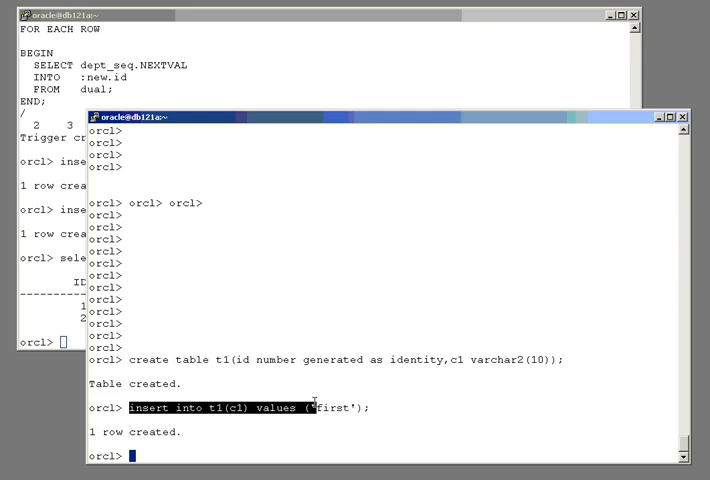
{"action": "type", "text": "insert into t1(c1) values ('second"}
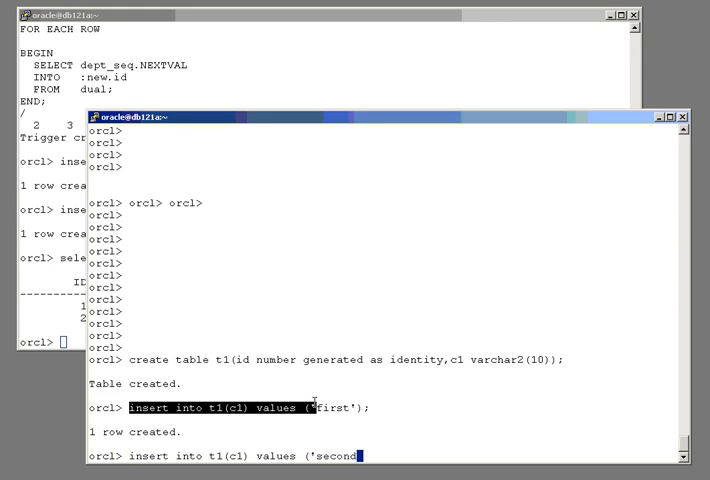
{"action": "type", "text": "');"}
{"action": "type", "text": "select"}
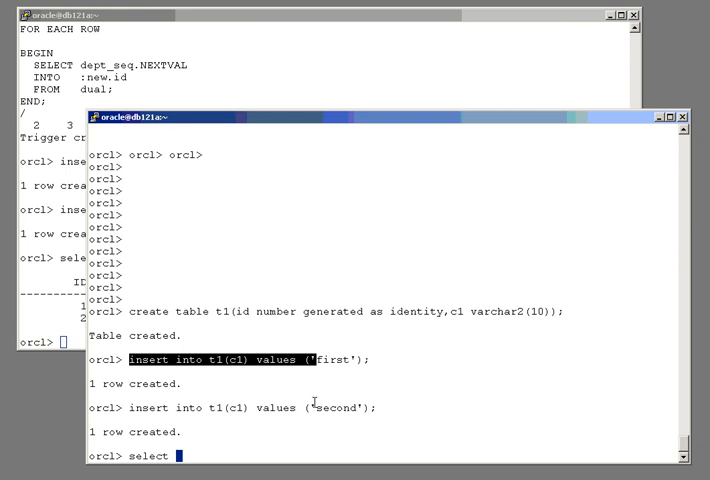
{"action": "key", "text": "Return"}
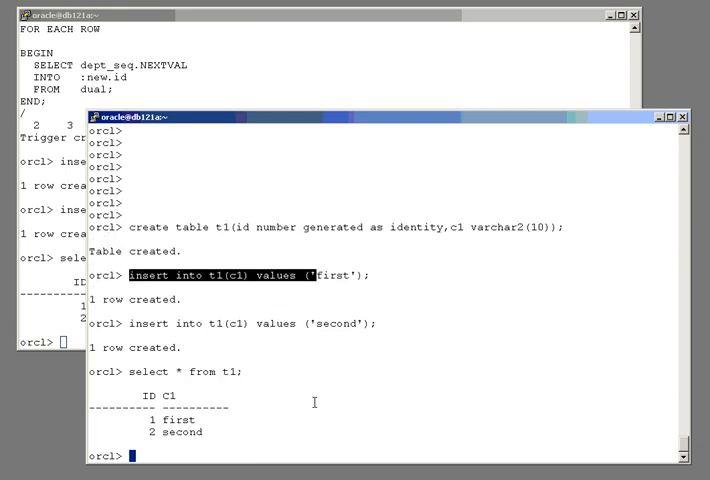
{"action": "mouse_move", "coordinate": [150, 433]}
{"action": "type", "text": "commit;"}
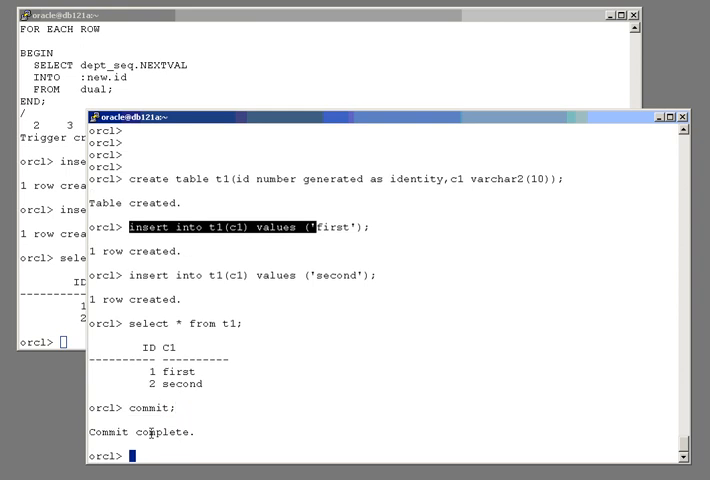
{"action": "mouse_move", "coordinate": [216, 402]}
{"action": "type", "text": "insert into t1(c1) values ('third');"}
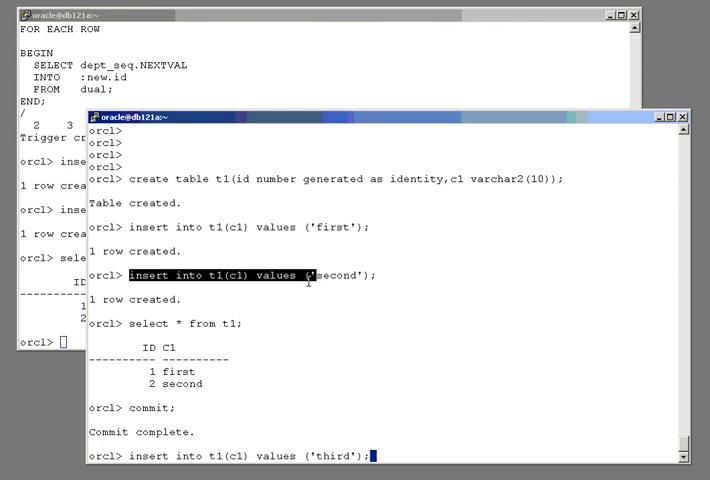
Insert 'third' into t1 and begin rolling it back.
{"action": "key", "text": "Return"}
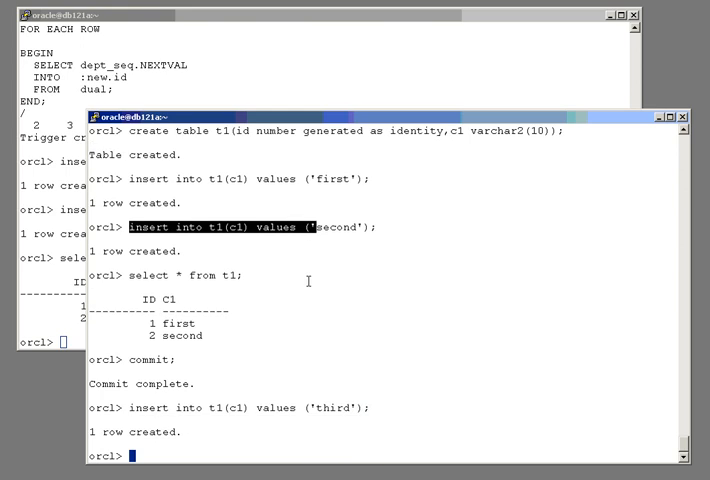
{"action": "type", "text": "rollback;"}
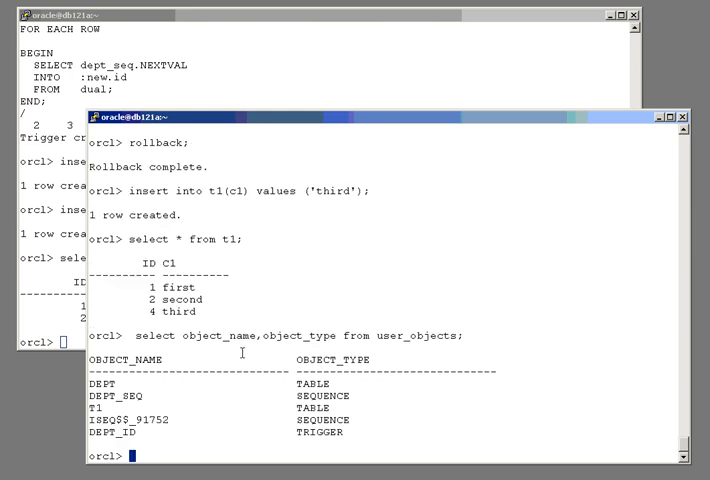
{"action": "mouse_move", "coordinate": [482, 337]}
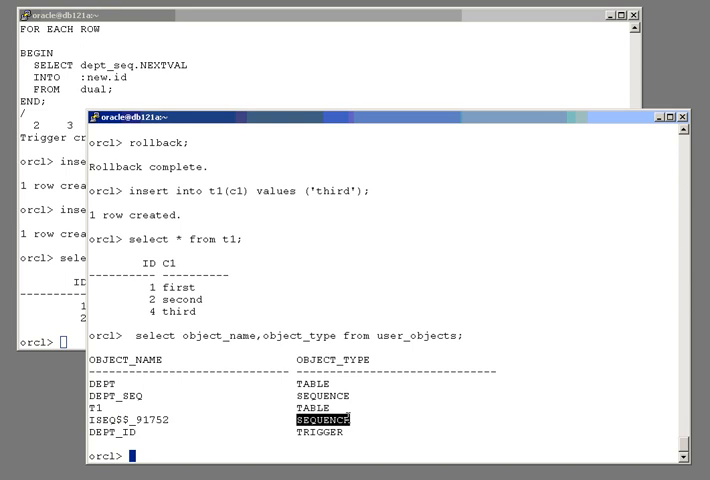
Fetch ISEQ$$_91752.nextval from dual and insert the 'fourth' row into t1.
{"action": "type", "text": "select"}
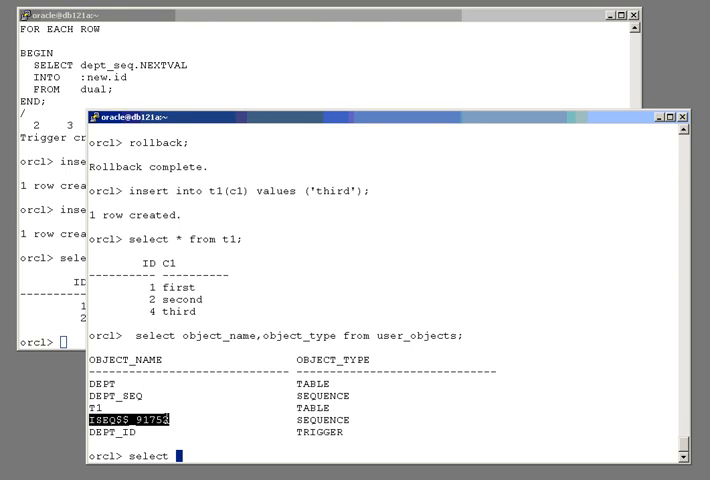
{"action": "type", "text": "ISEQ$$_91752."}
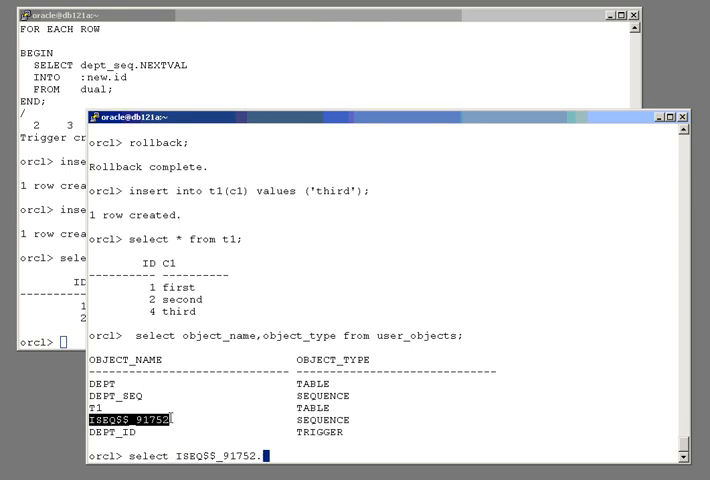
{"action": "type", "text": "nextval"}
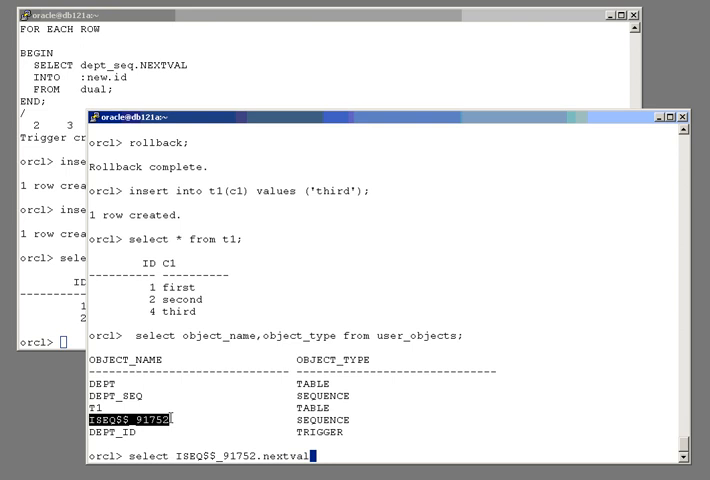
{"action": "type", "text": "from dual;"}
{"action": "type", "text": "insert into t1(c1) values ('fou"}
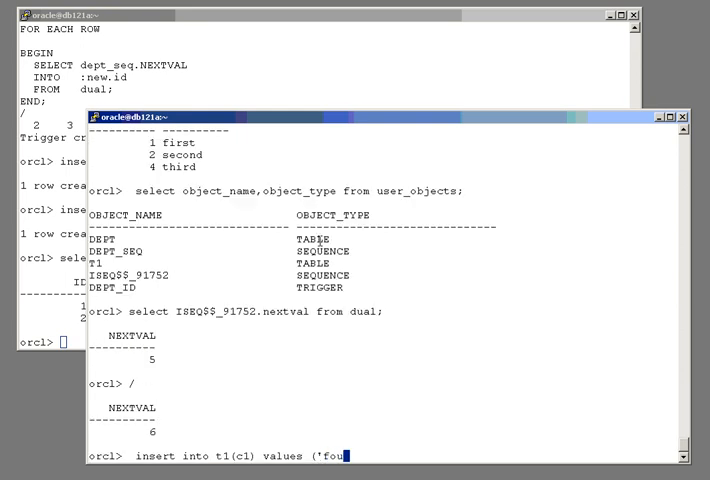
{"action": "key", "text": "Return"}
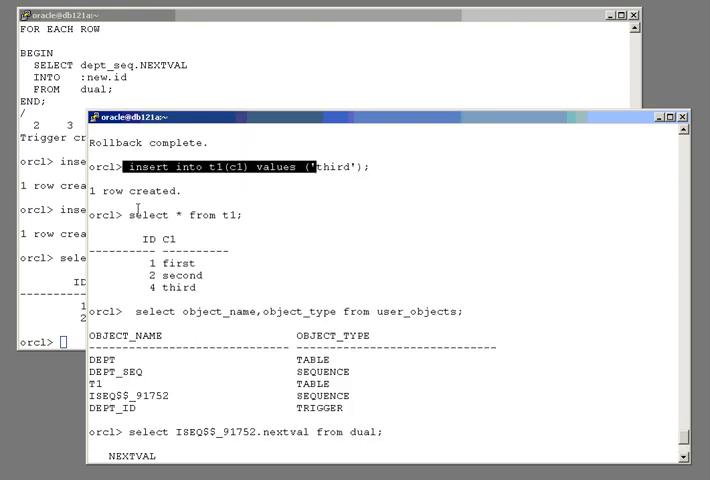
{"action": "scroll", "scroll_direction": "down", "scroll_amount": 3}
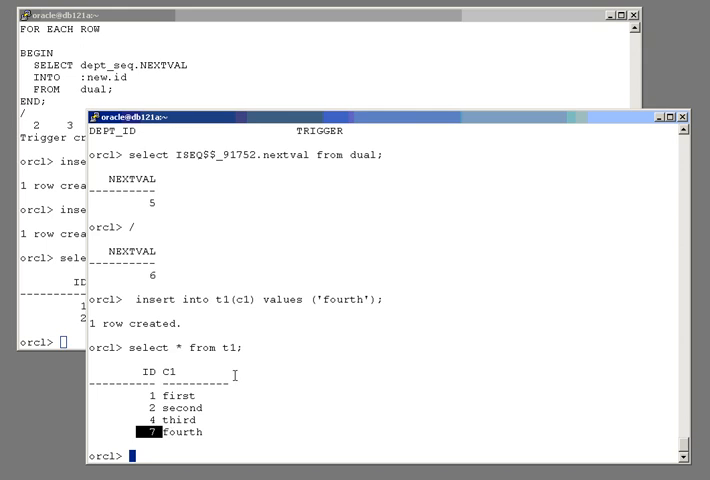
Try to drop sequence ISEQ$$_91752, which fails with ORA-32794.
{"action": "type", "text": "d"}
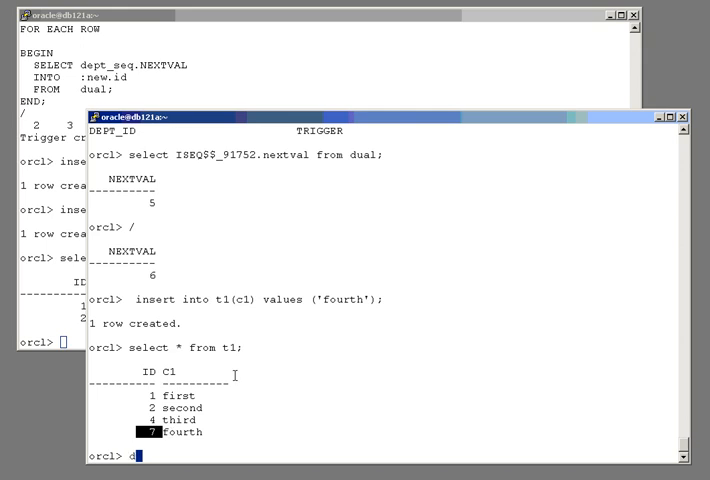
{"action": "type", "text": "rop sequen"}
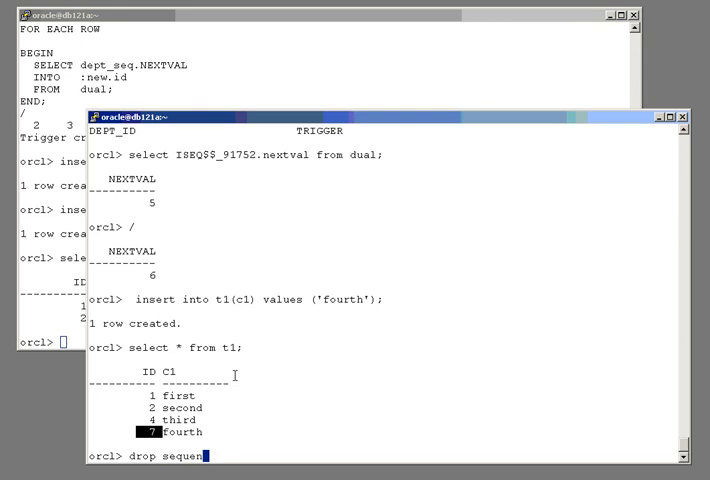
{"action": "type", "text": "ce ISEQ$$_91752"}
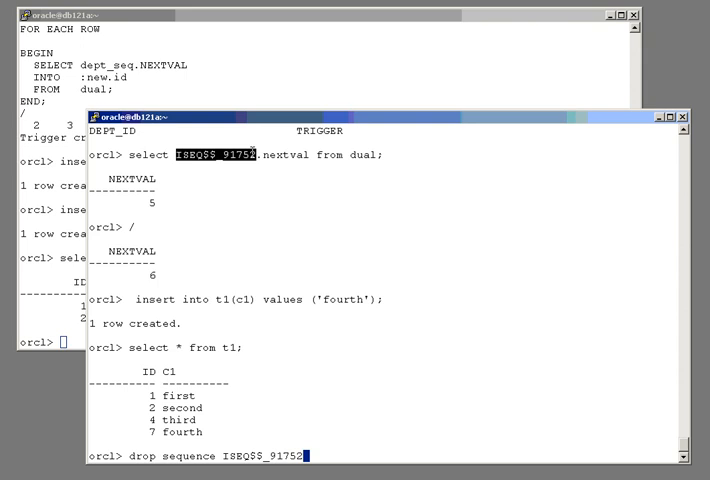
{"action": "key", "text": "Return"}
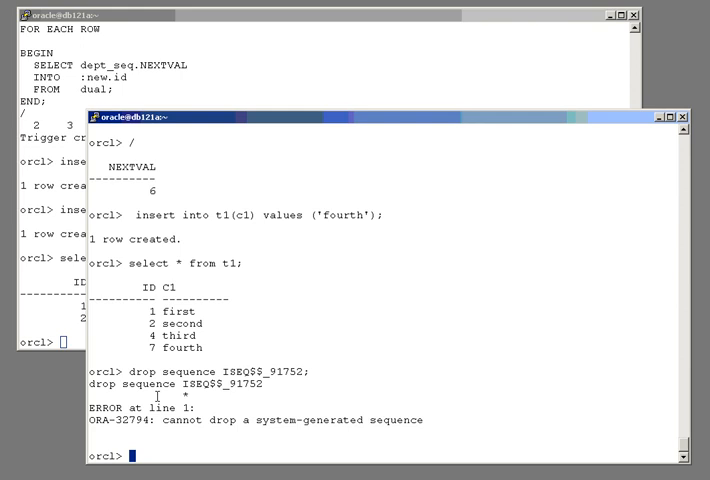
{"action": "type", "text": "crate tab"}
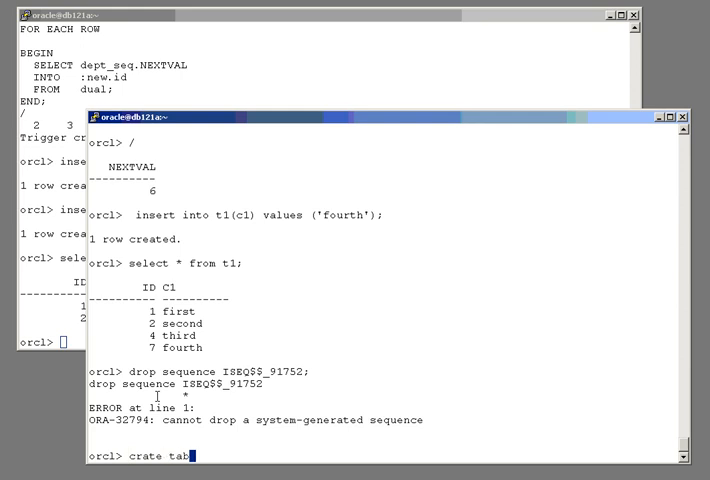
Start the t2 table definition with an id number generated column, fixing typos.
{"action": "key", "text": "BackSpace"}
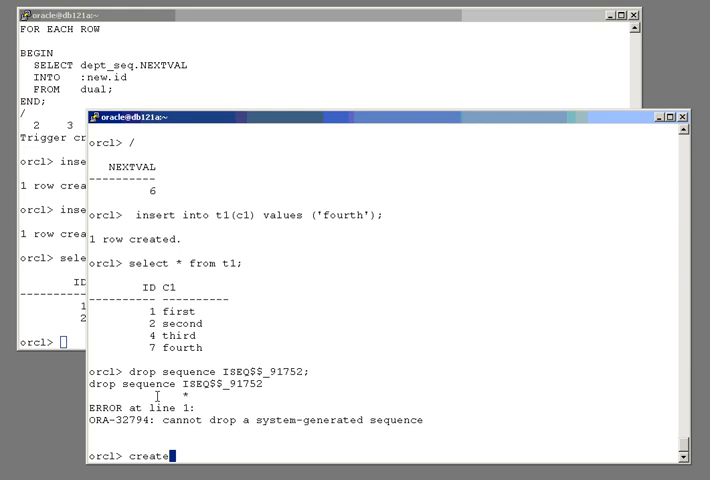
{"action": "type", "text": "table"}
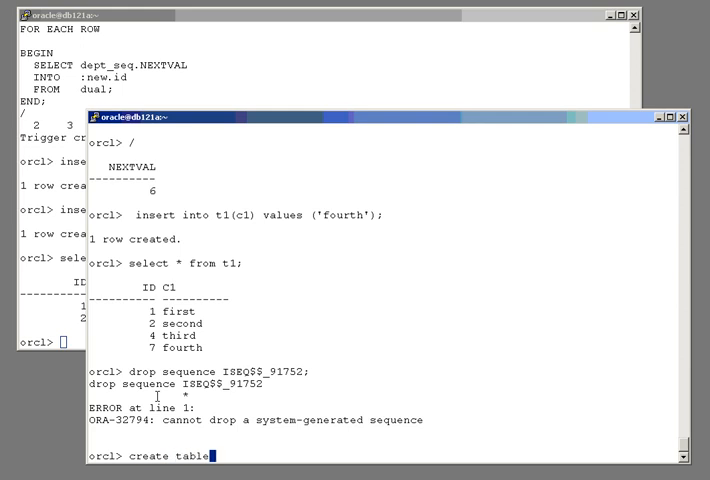
{"action": "type", "text": "t2("}
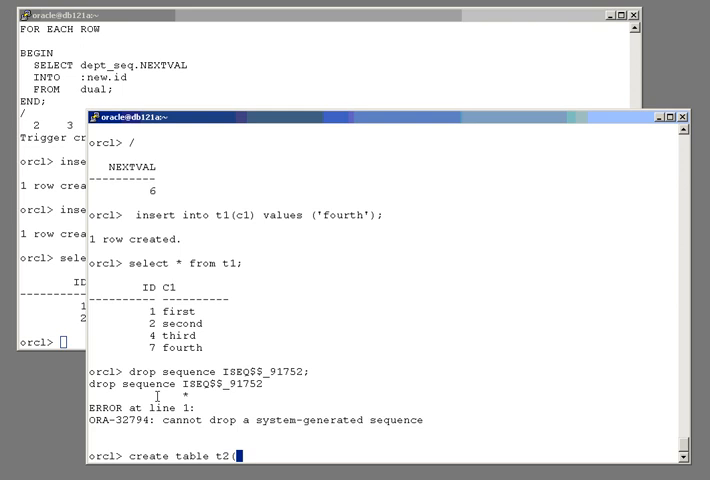
{"action": "type", "text": "id"}
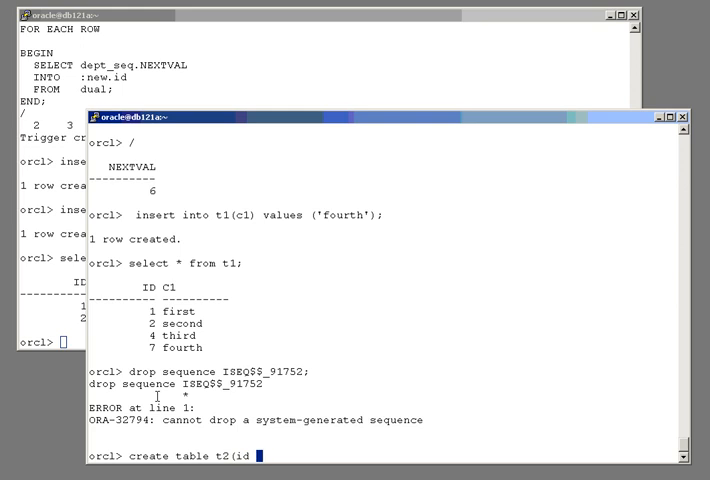
{"action": "type", "text": "number gene"}
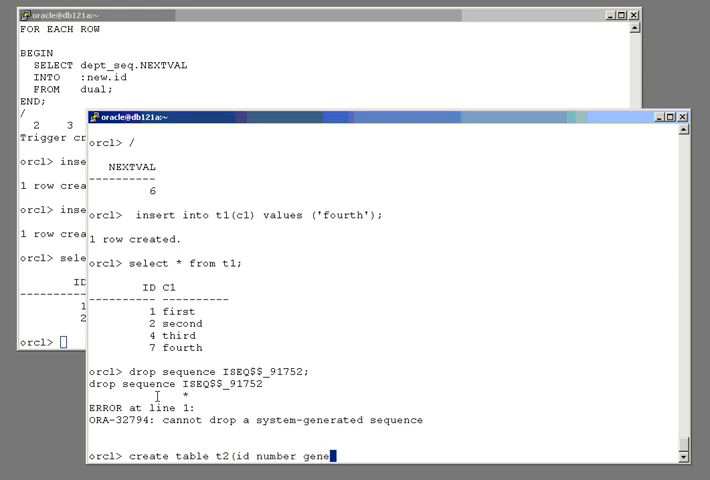
{"action": "type", "text": "rated"}
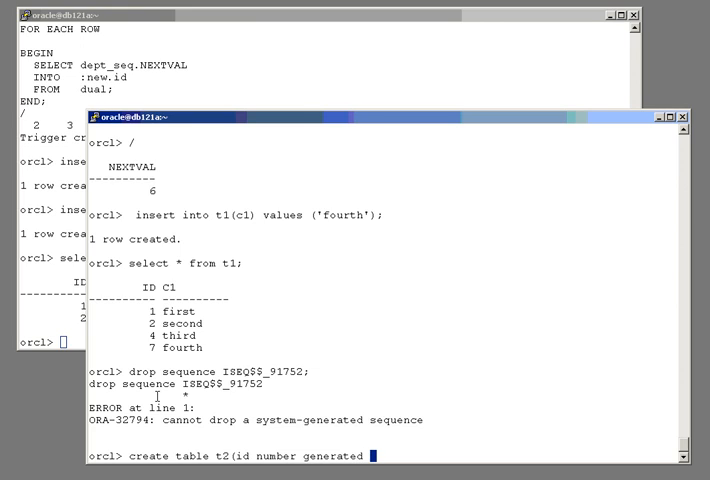
{"action": "type", "text": "asidentity("}
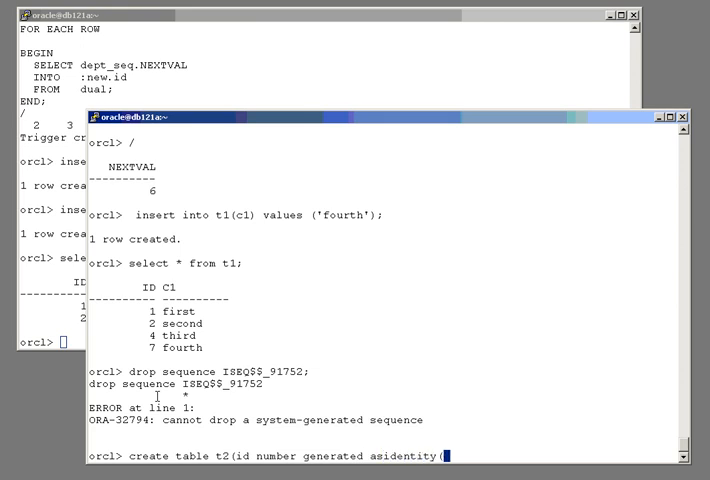
{"action": "key", "text": "BackSpace"}
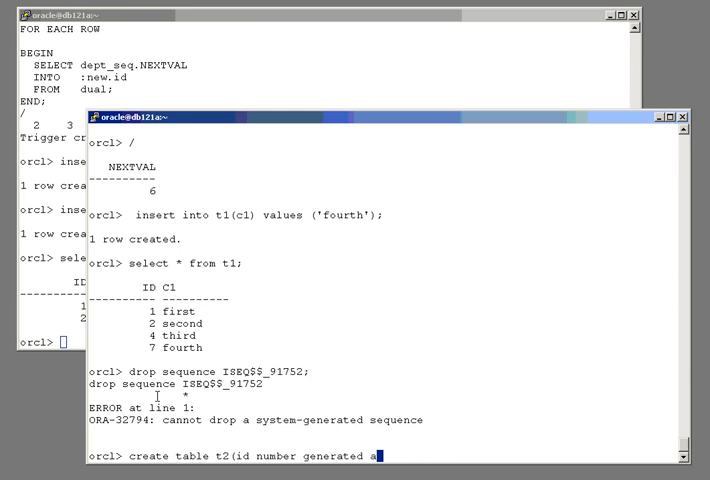
Add identity options: start with 100, increment by 100, cache 10000, noorder.
{"action": "type", "text": "s identi"}
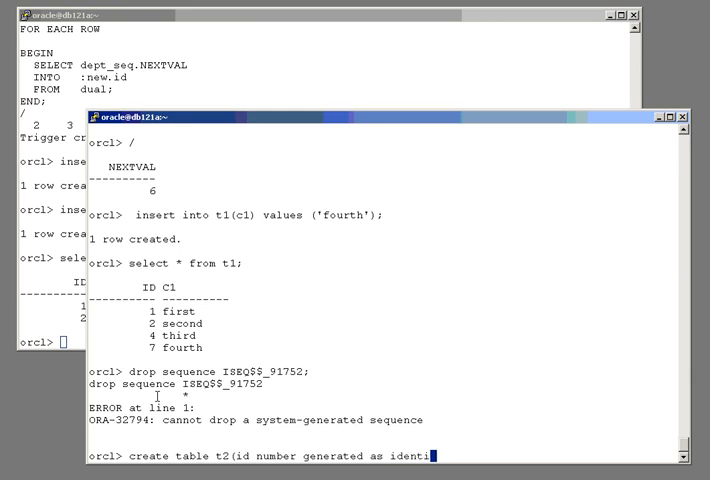
{"action": "type", "text": "ty"}
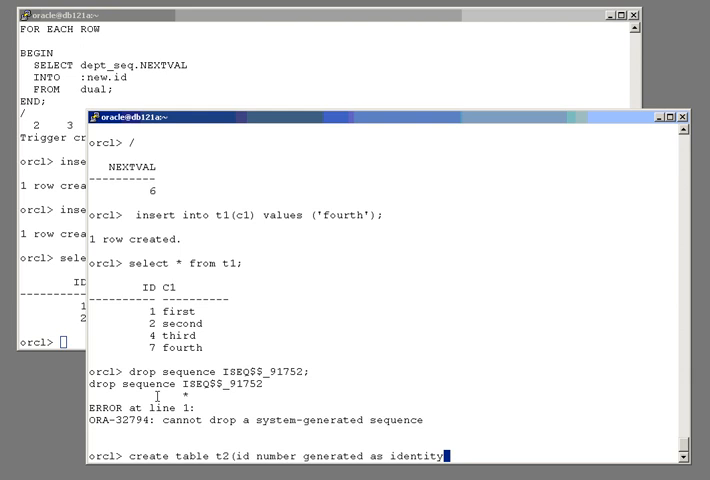
{"action": "type", "text": "(start with 100"}
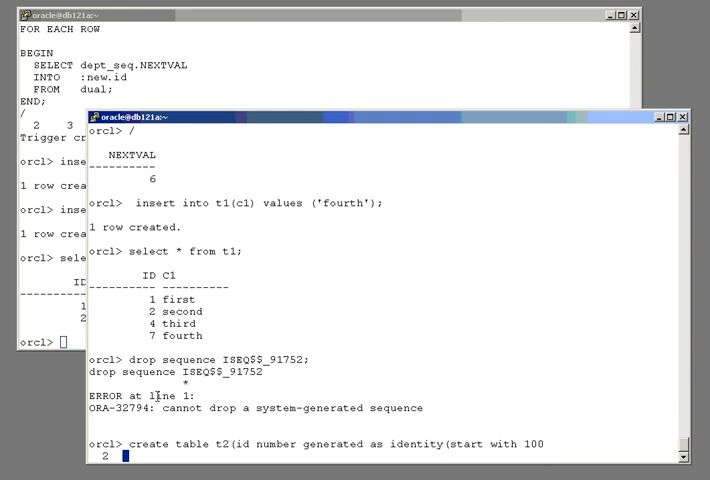
{"action": "type", "text": "incre"}
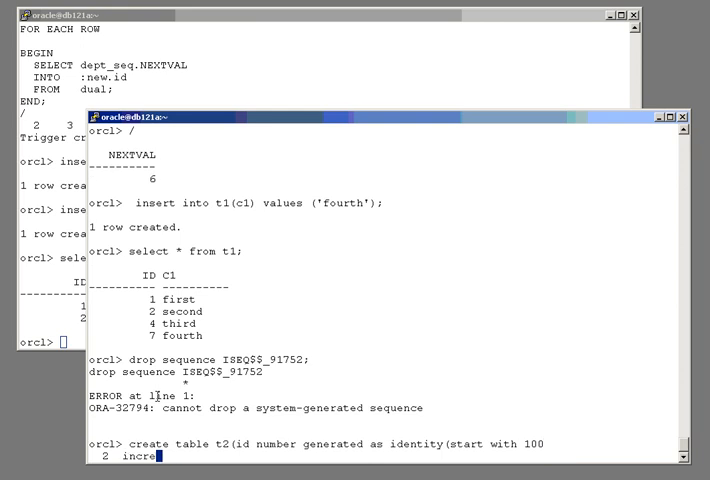
{"action": "type", "text": "ment by 1"}
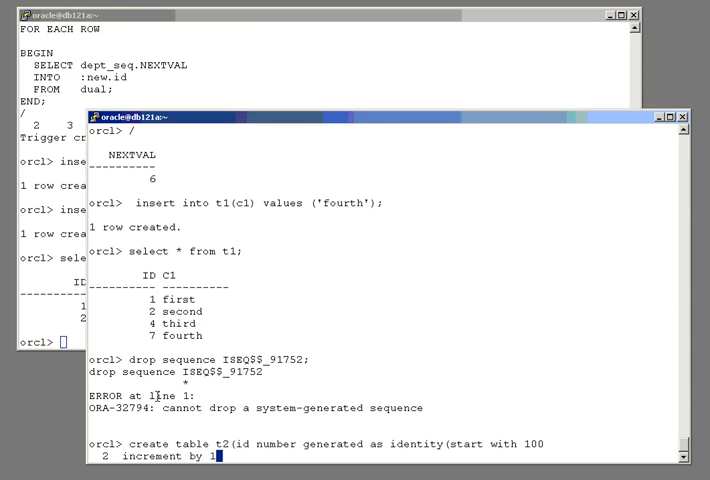
{"action": "type", "text": "0 cache"}
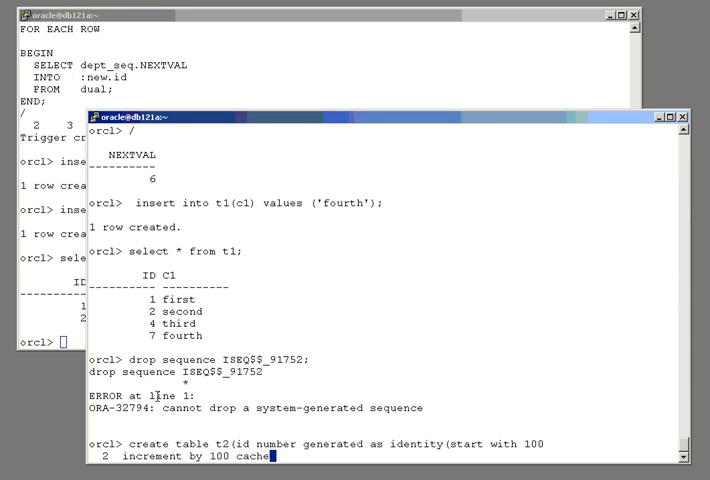
{"action": "type", "text": "10000"}
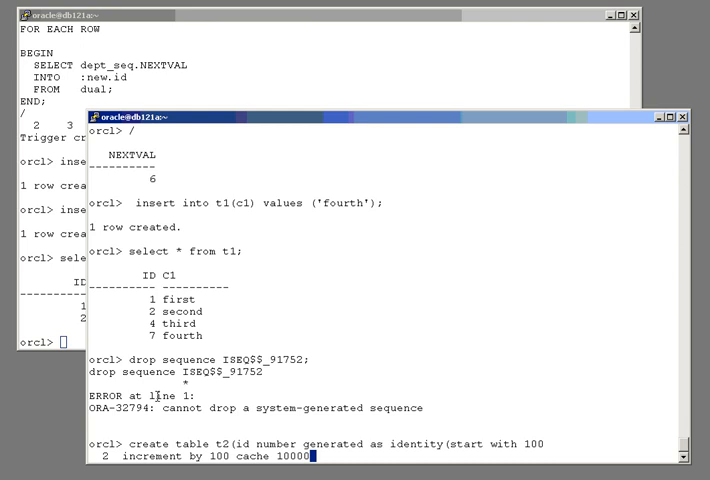
{"action": "type", "text": "noorder"}
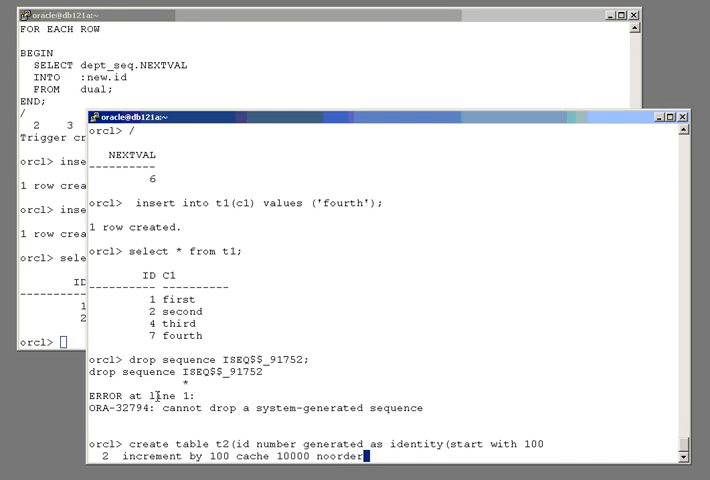
{"action": "type", "text": "));"}
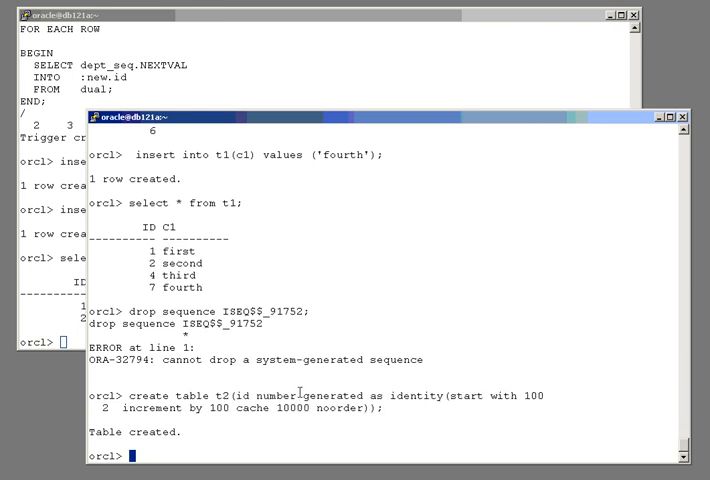
{"action": "mouse_move", "coordinate": [244, 95]}
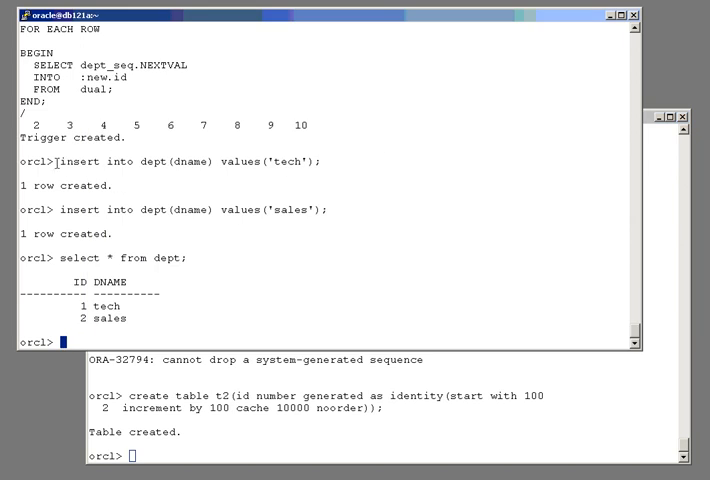
Select the dname column name and describe the dept table.
{"action": "double_click", "coordinate": [190, 162]}
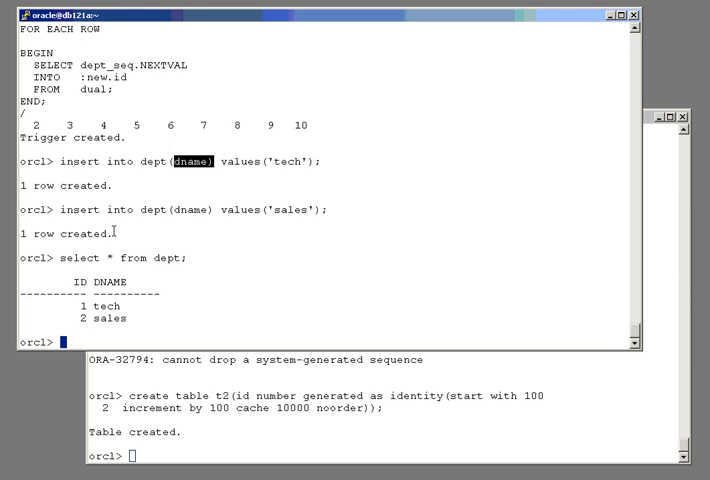
{"action": "type", "text": "desc"}
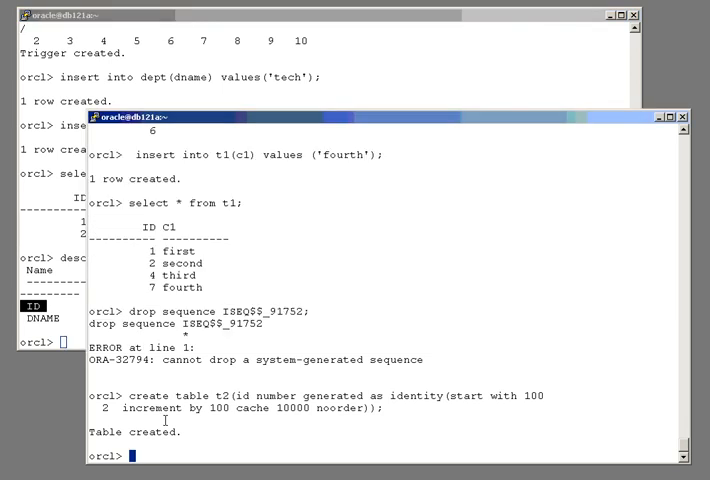
Insert values (99, 'gg') into t1, triggering the ORA-32795 generated-always identity error.
{"action": "type", "text": "desc t1;"}
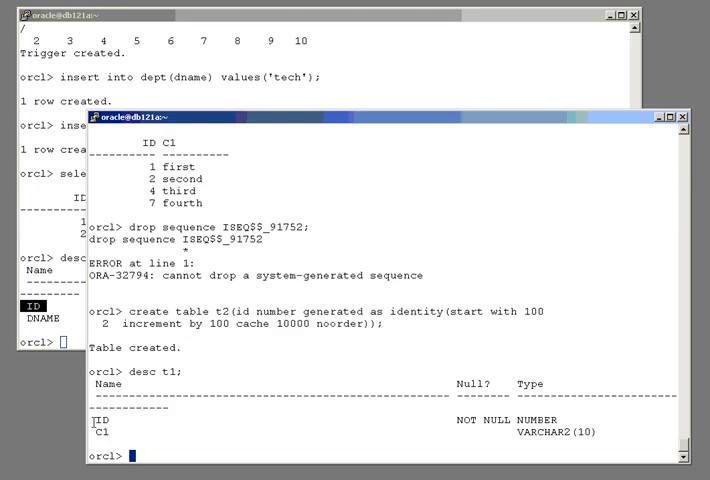
{"action": "type", "text": "insert into"}
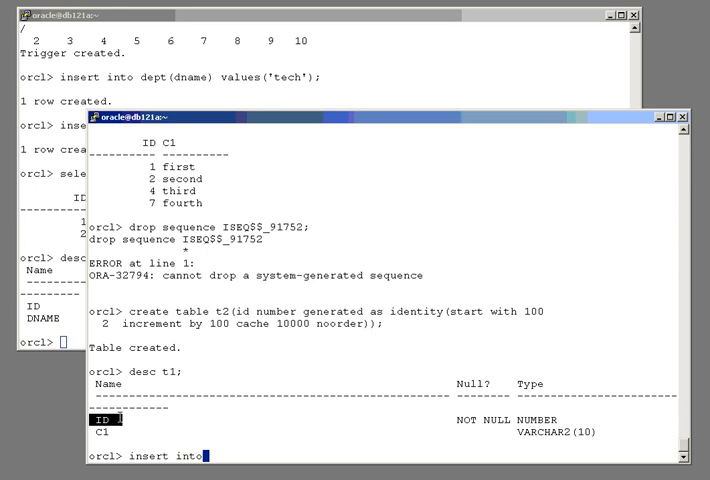
{"action": "type", "text": "t1"}
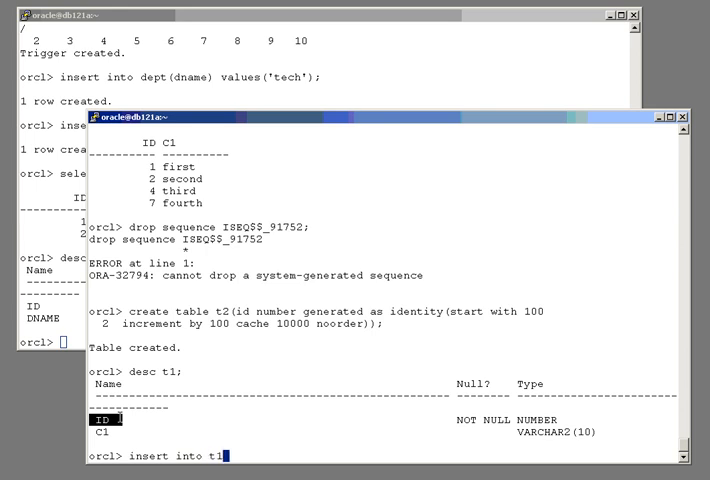
{"action": "type", "text": "va"}
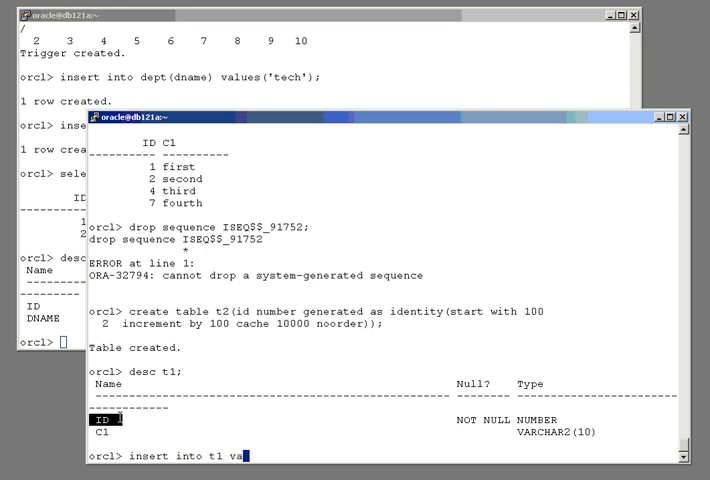
{"action": "type", "text": "lues("}
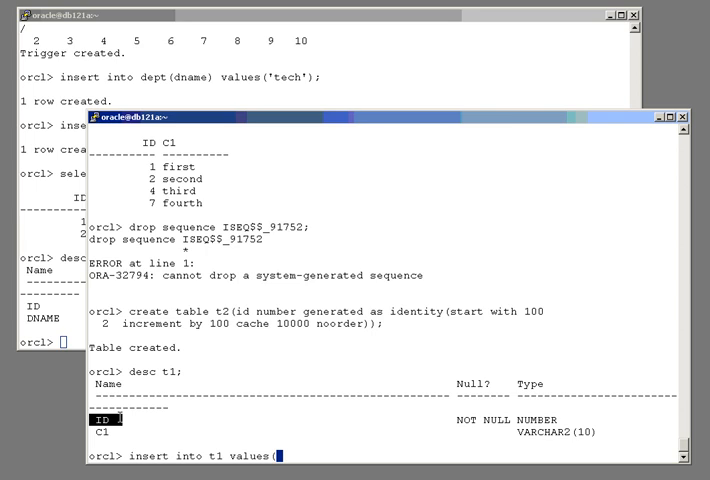
{"action": "type", "text": "99,"}
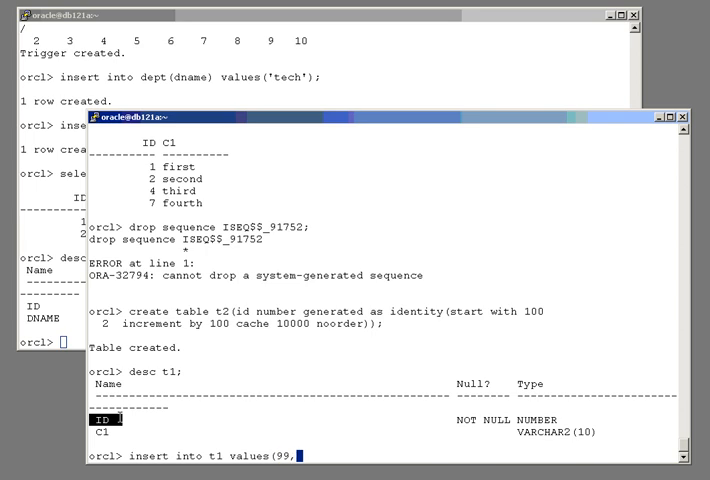
{"action": "type", "text": "'gg');"}
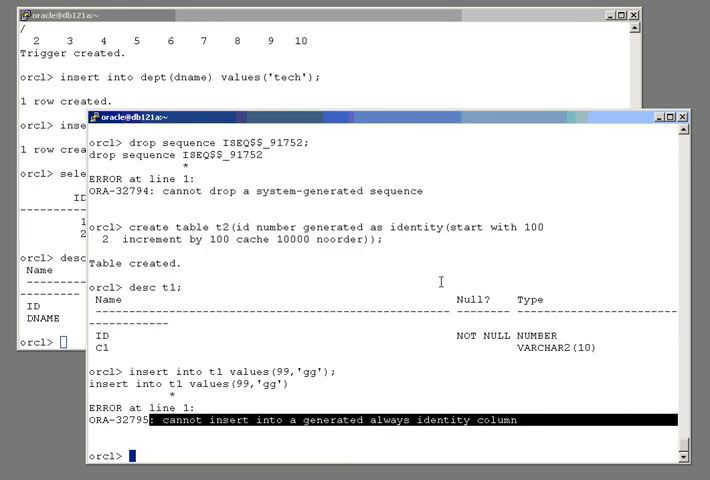
{"action": "double_click", "coordinate": [328, 235]}
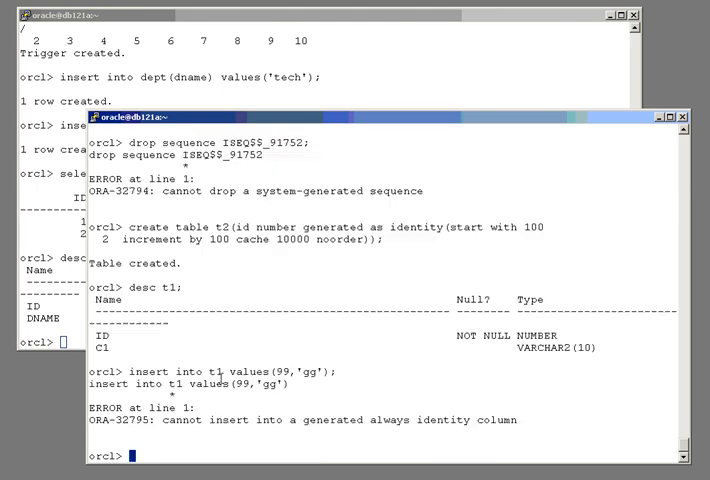
Make t1's id column invisible with ALTER TABLE t1 MODIFY id INVISIBLE.
{"action": "type", "text": "a"}
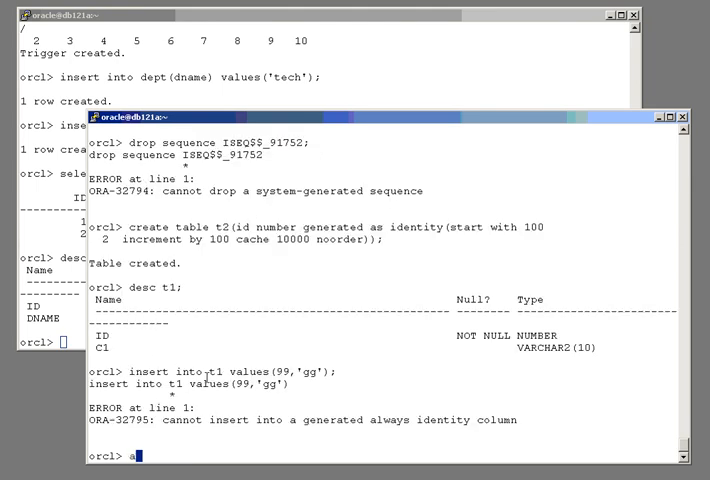
{"action": "type", "text": "lter table"}
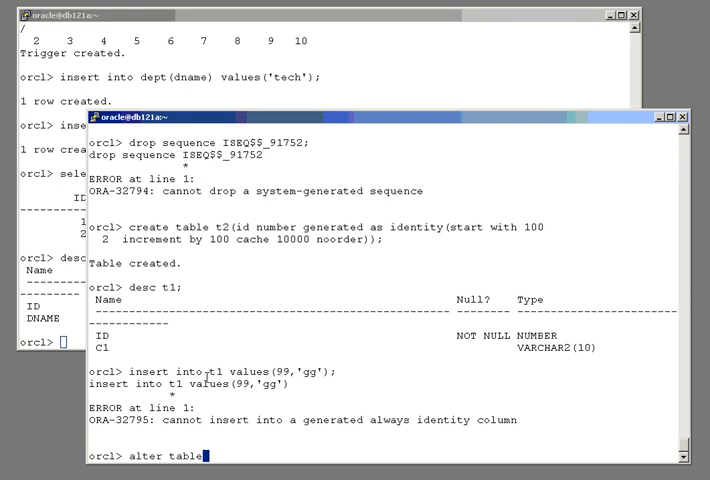
{"action": "type", "text": "1 modify"}
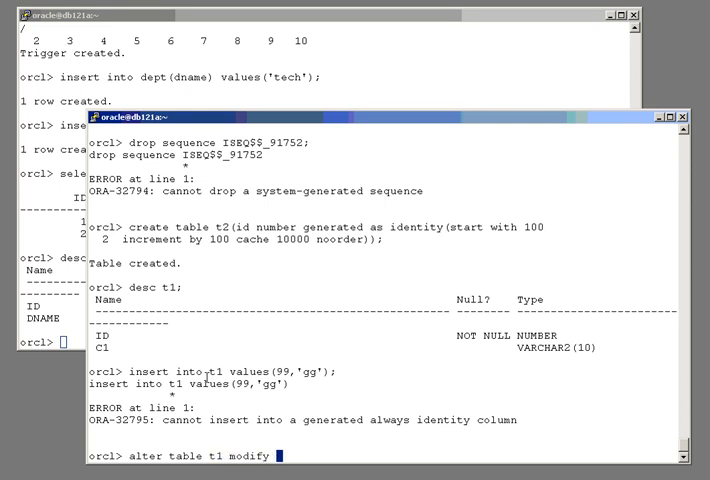
{"action": "type", "text": "id"}
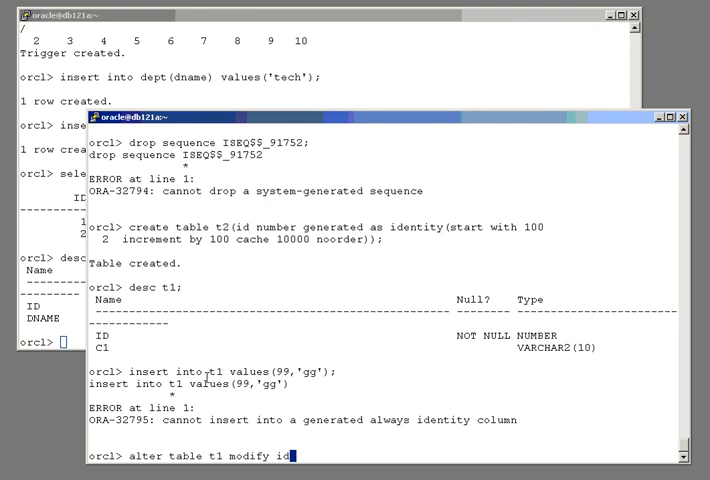
{"action": "type", "text": "in"}
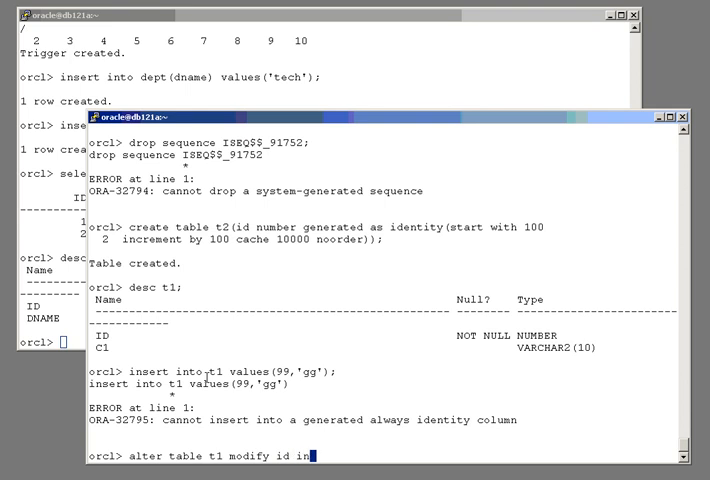
{"action": "type", "text": "visible)"}
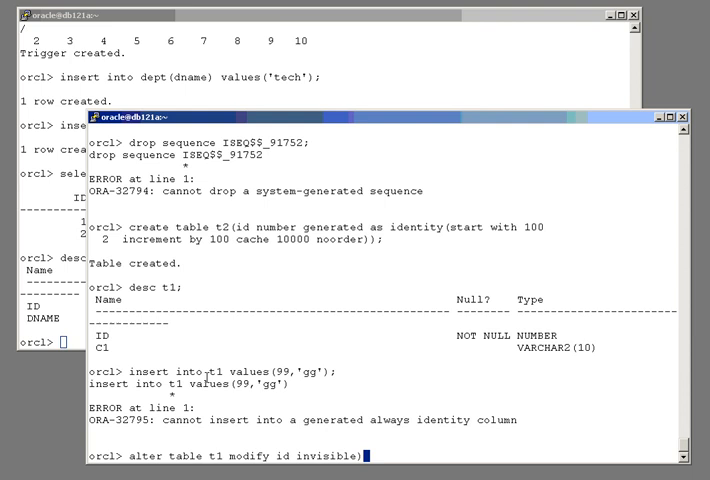
{"action": "key", "text": "Return"}
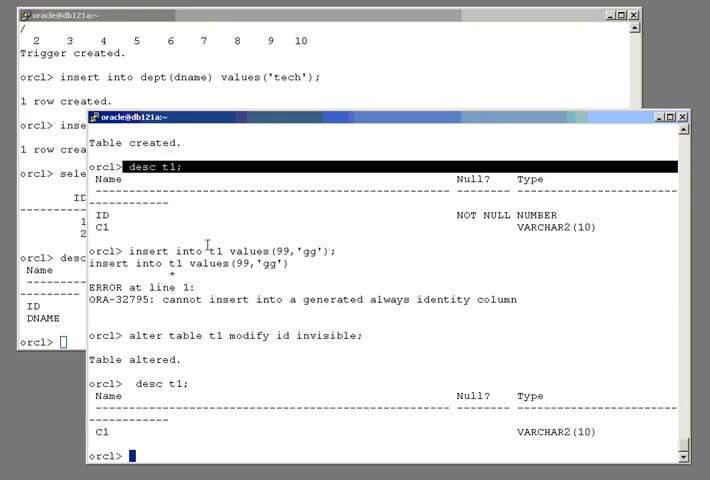
{"action": "type", "text": "insert into"}
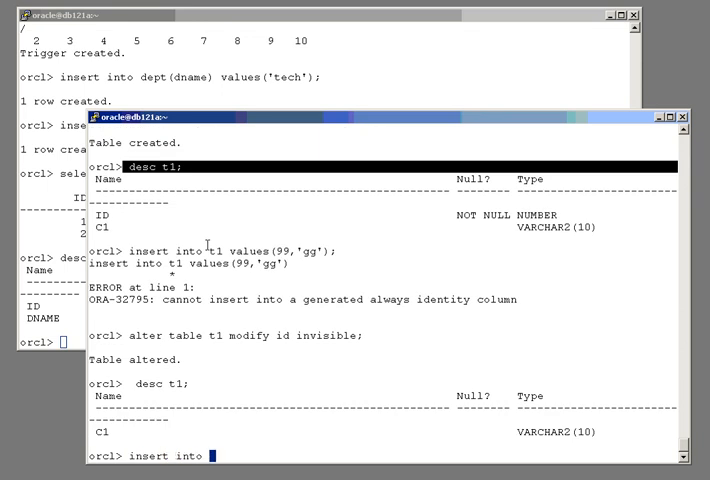
Insert a row with C1 'fifth' into t1 without supplying an ID.
{"action": "type", "text": "t1"}
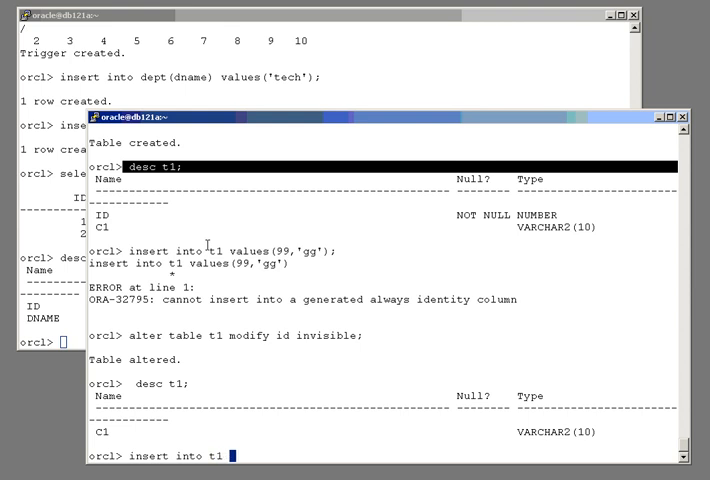
{"action": "type", "text": "values("}
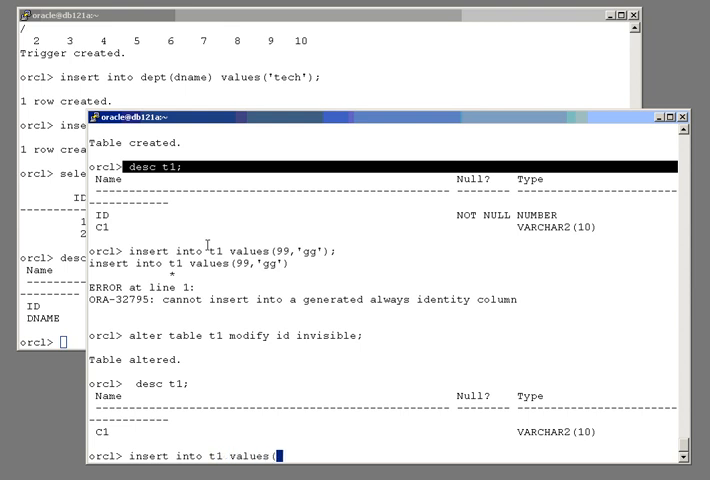
{"action": "type", "text": "'"}
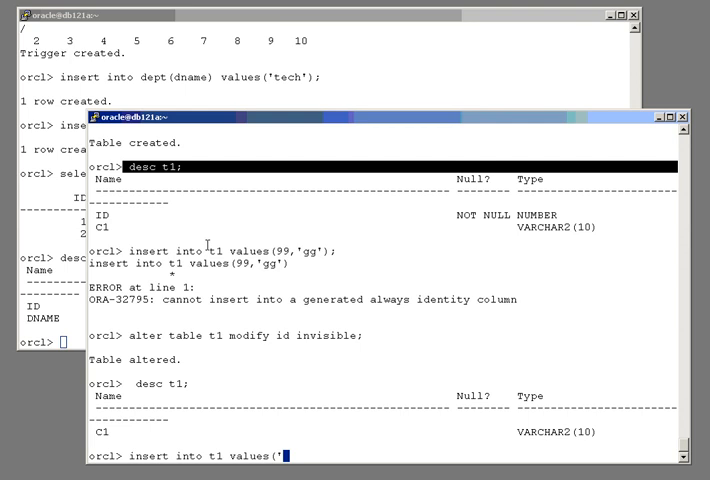
{"action": "type", "text": "fifth');"}
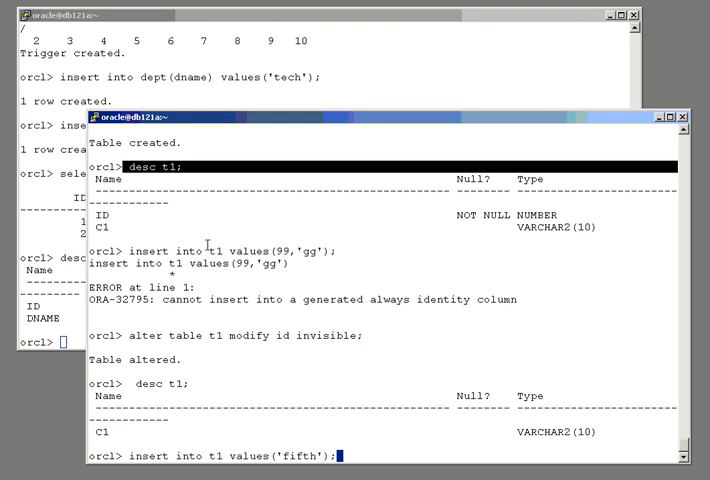
{"action": "key", "text": "Return"}
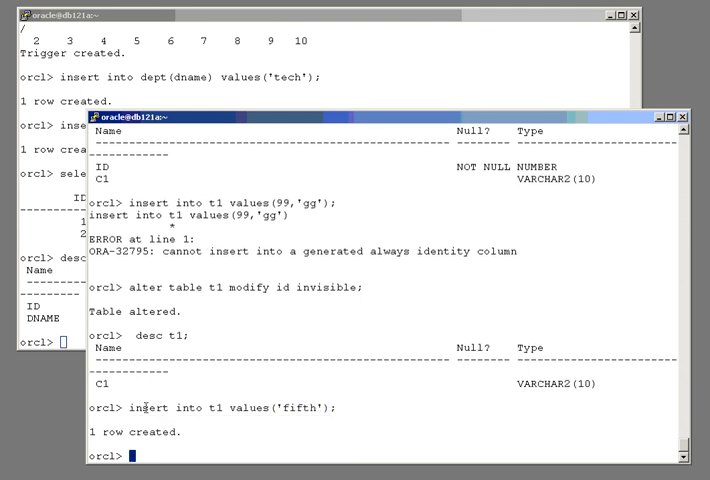
Enter the query select * from t1; after a mistyped start.
{"action": "type", "text": "selet * from t1;"}
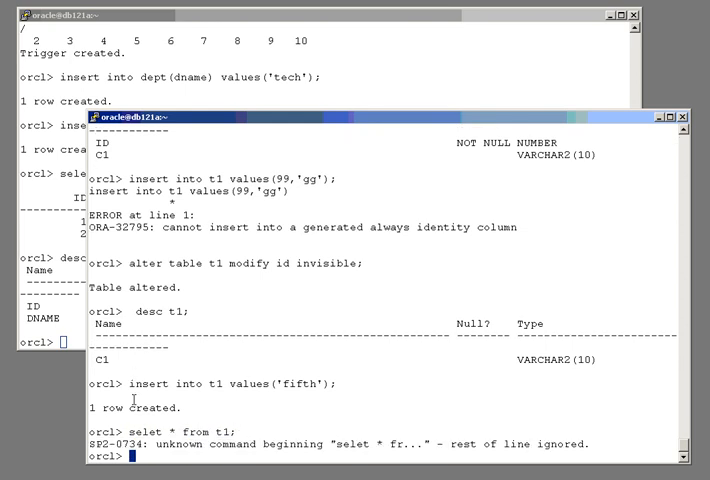
{"action": "type", "text": "select *"}
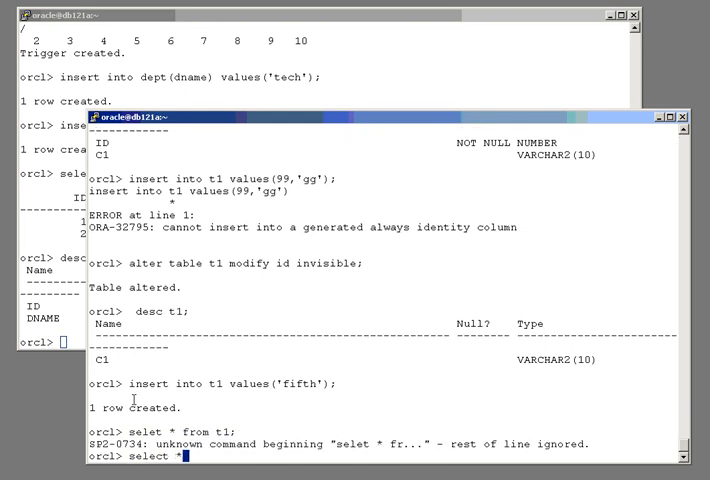
{"action": "type", "text": "from t1;"}
{"action": "type", "text": "alter table t1 modify id visible;"}
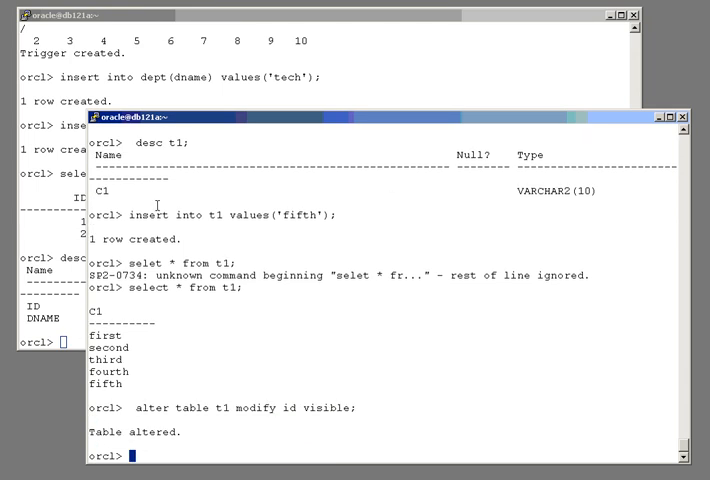
Highlight the 'fifth' row in the t1 query output, showing generated ID 8.
{"action": "double_click", "coordinate": [180, 298]}
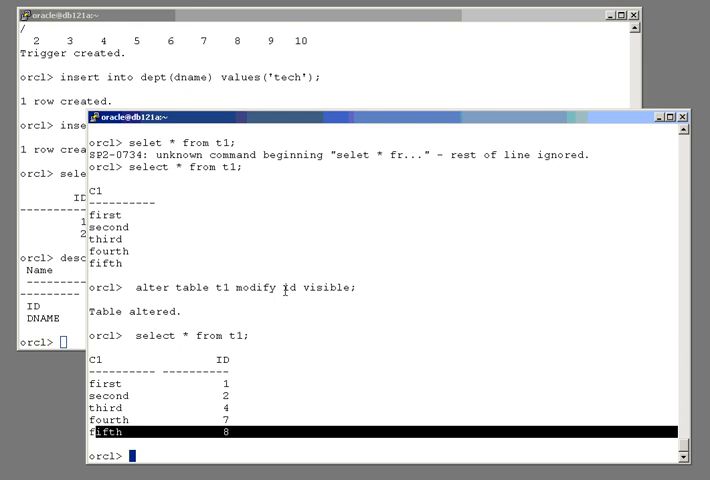
{"action": "mouse_move", "coordinate": [316, 342]}
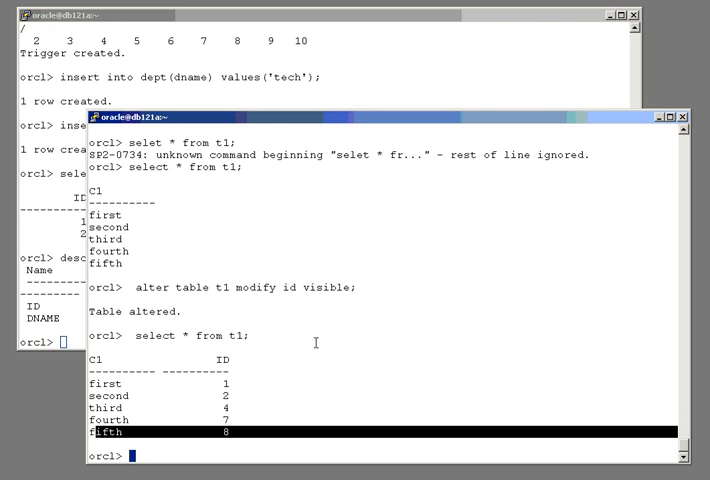